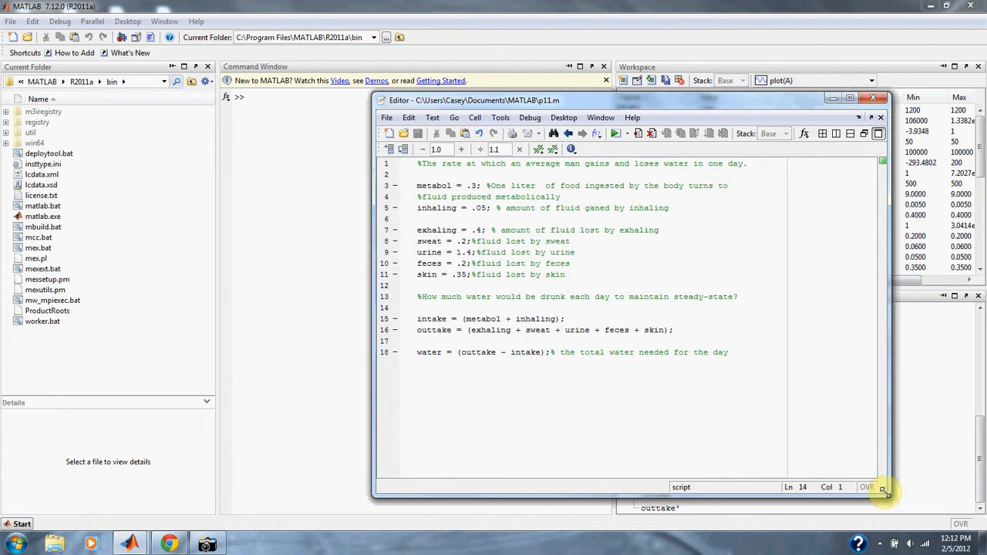
- Place the cursor on empty line 14 before switching to the Command Window
{"action": "left_click", "coordinate": [421, 307]}
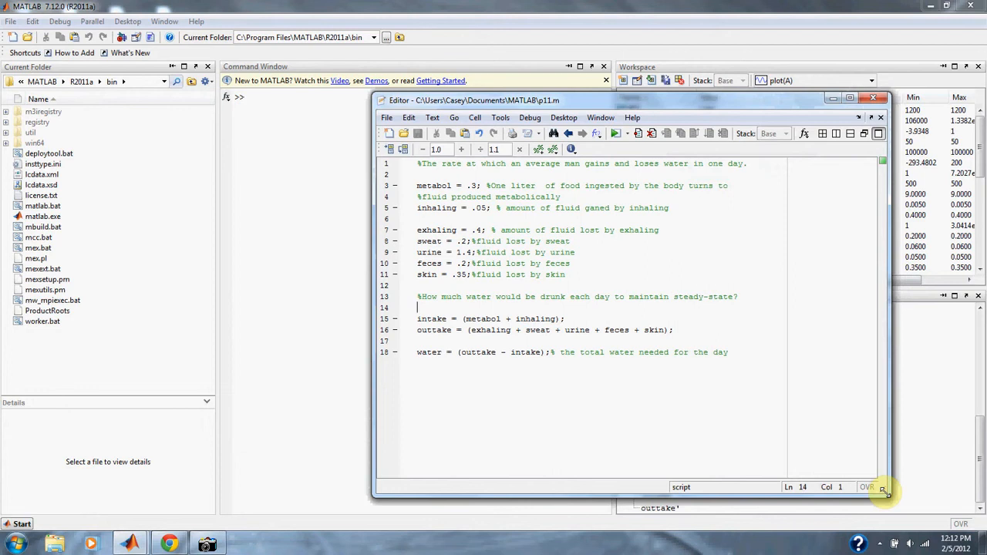
{"action": "mouse_move", "coordinate": [930, 478]}
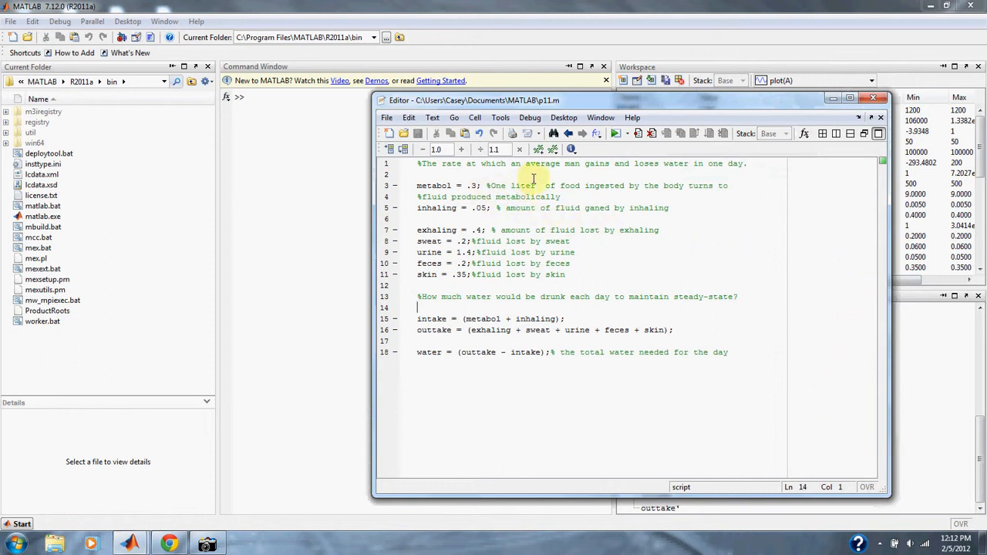
{"action": "mouse_move", "coordinate": [680, 194]}
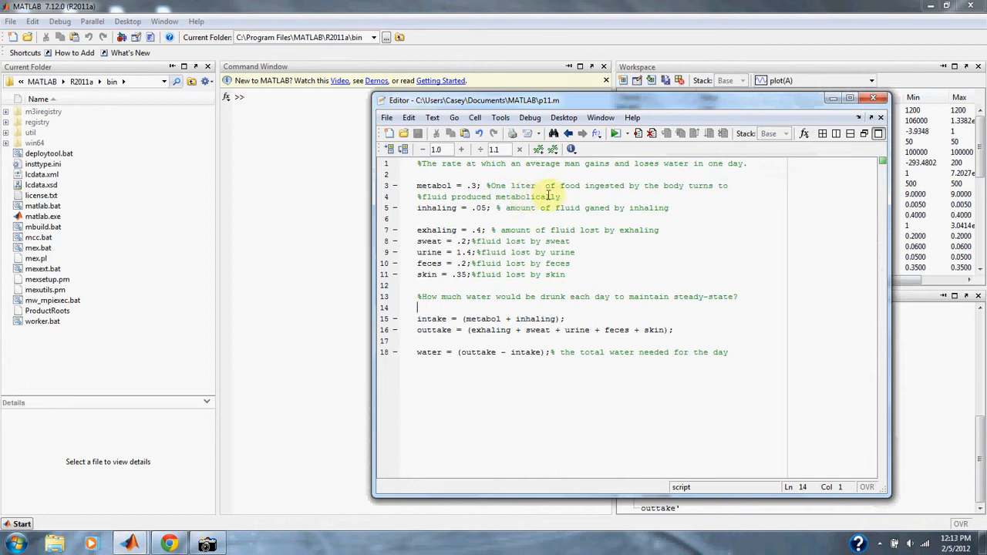
{"action": "mouse_move", "coordinate": [484, 226]}
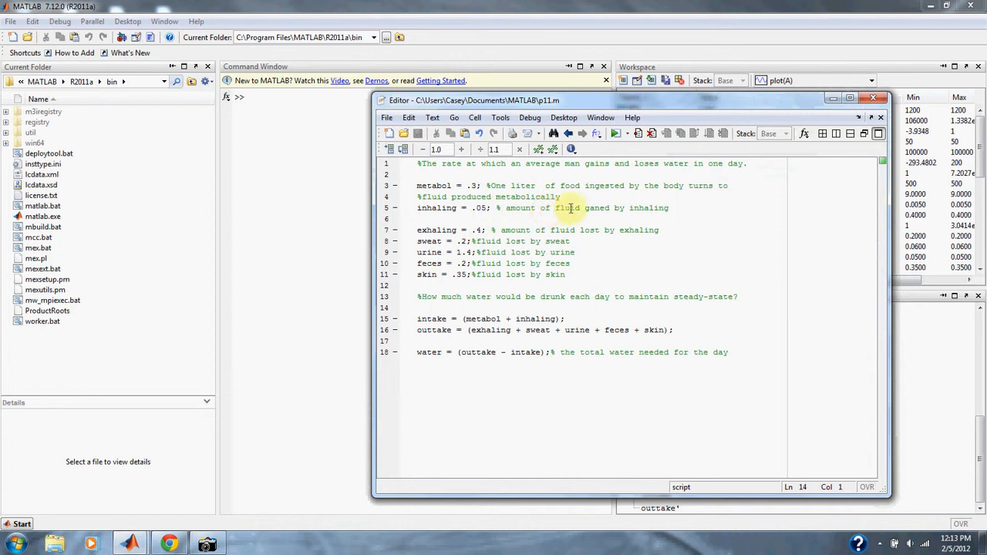
{"action": "mouse_move", "coordinate": [682, 244]}
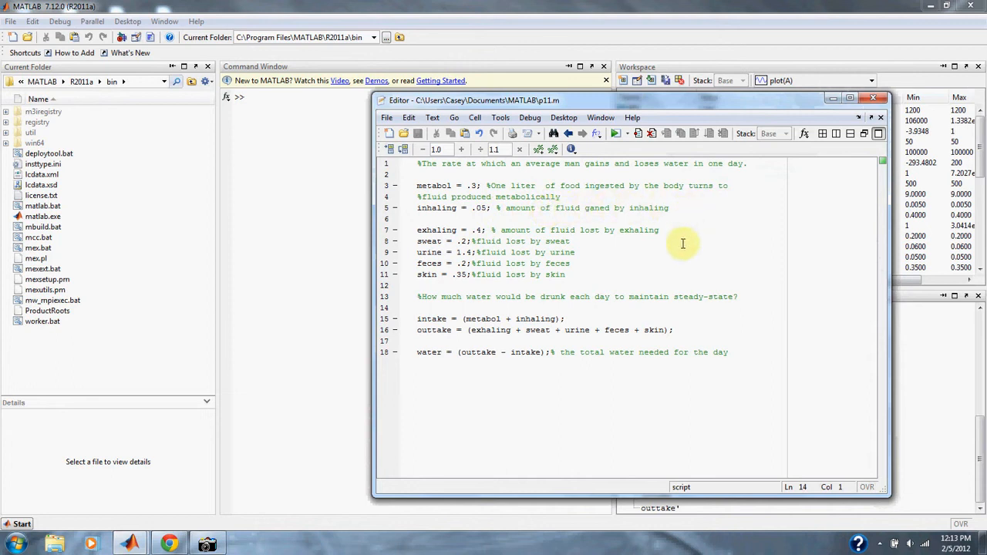
{"action": "mouse_move", "coordinate": [585, 259]}
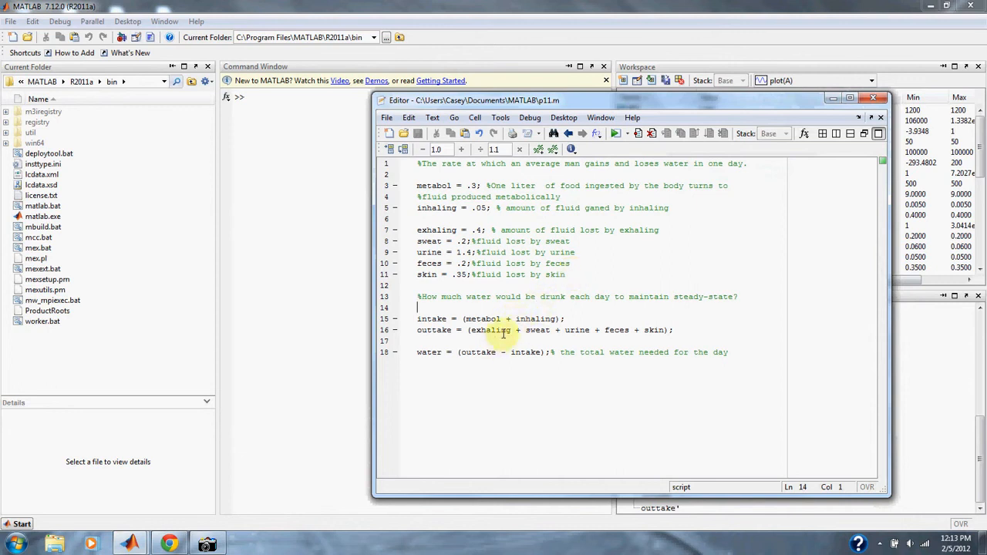
{"action": "mouse_move", "coordinate": [510, 363]}
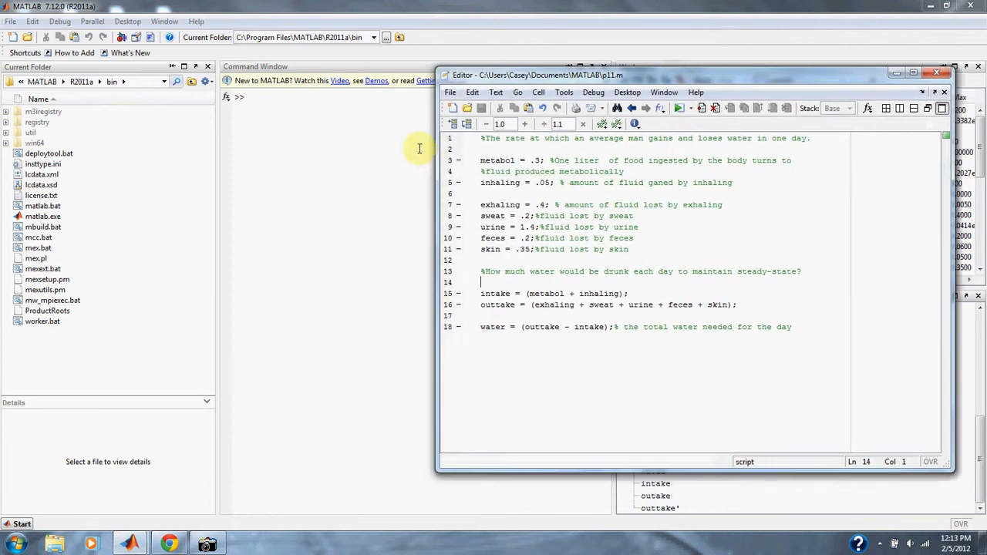
{"action": "mouse_move", "coordinate": [259, 101]}
{"action": "type", "text": "intake"}
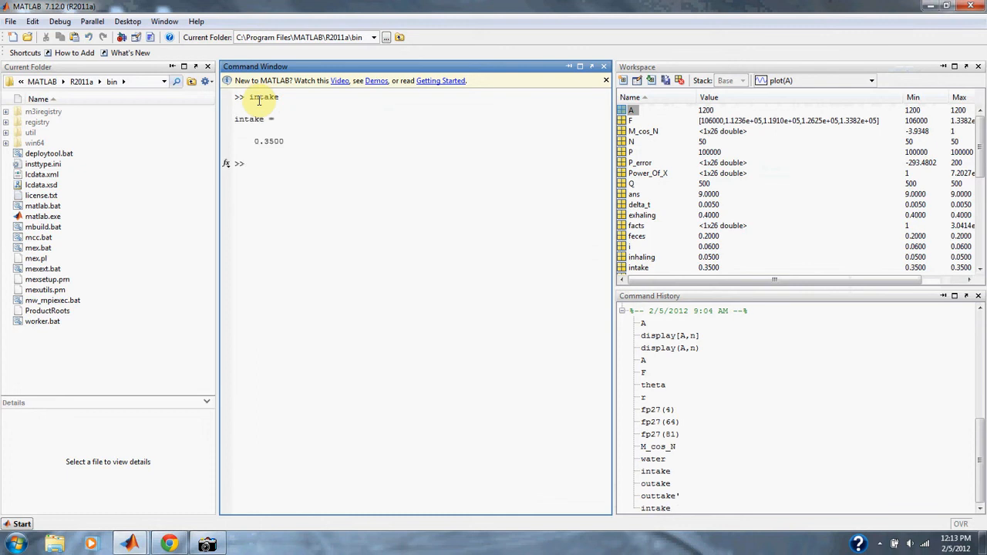
- Evaluate outtake (2.5500) in the Command Window, then type water at the prompt
{"action": "type", "text": "outt"}
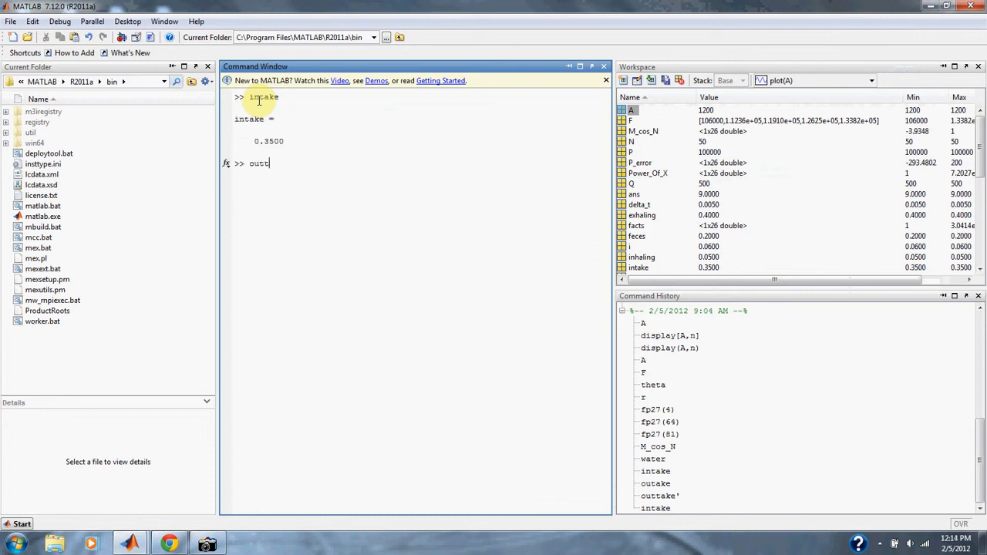
{"action": "type", "text": "ake"}
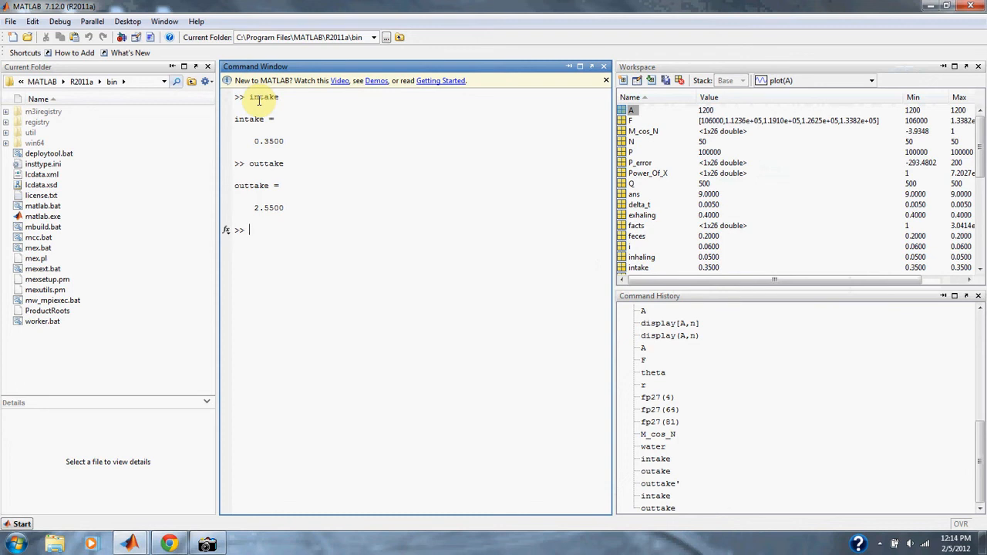
{"action": "type", "text": "wate"}
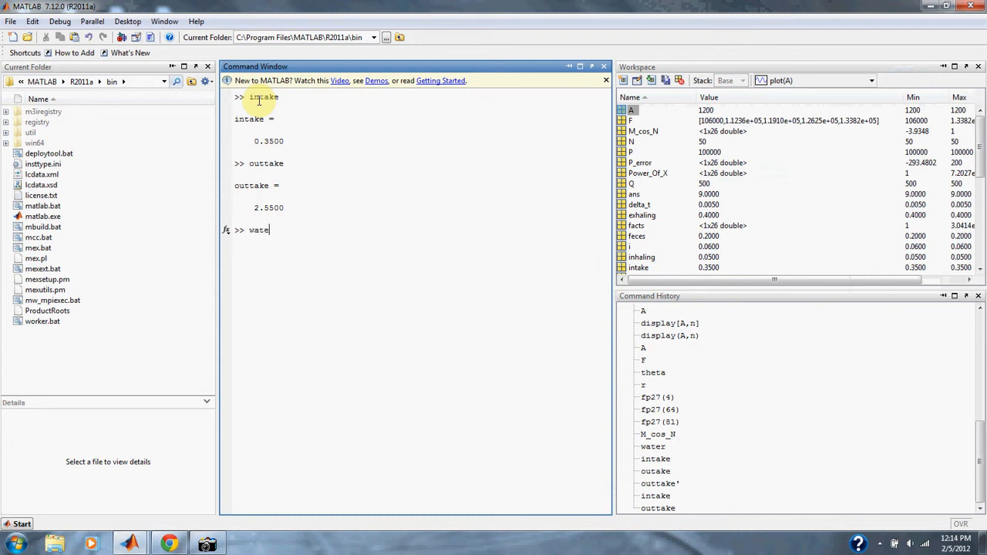
{"action": "type", "text": "r"}
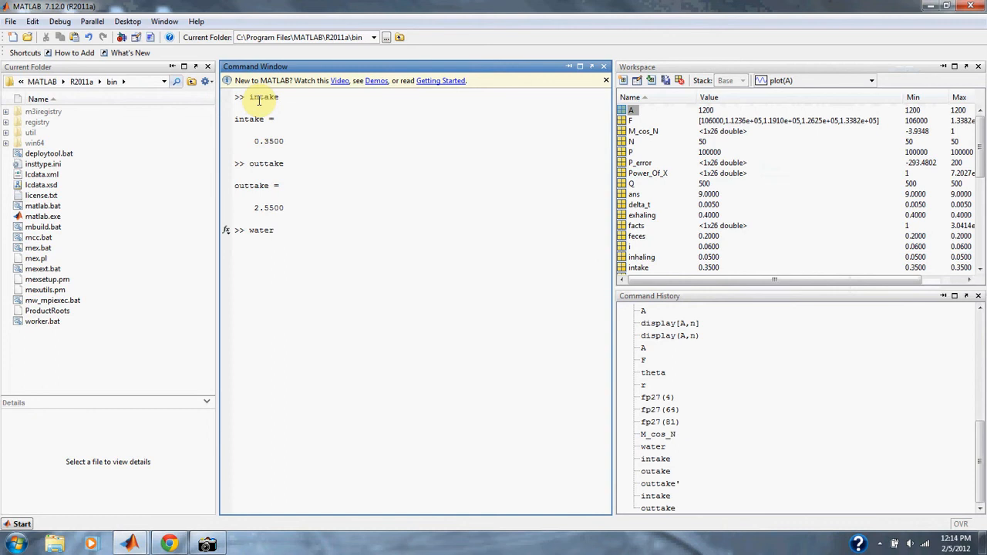